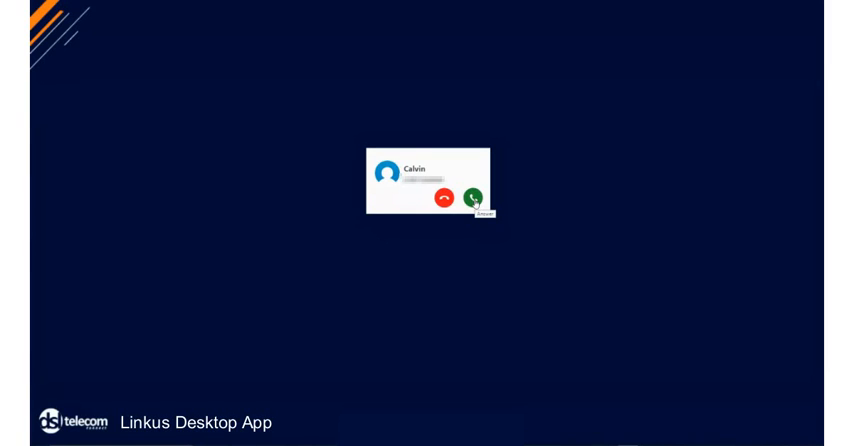
Step: Answer the incoming call from Calvin, bringing up the in-call screen
{"action": "left_click", "coordinate": [472, 196]}
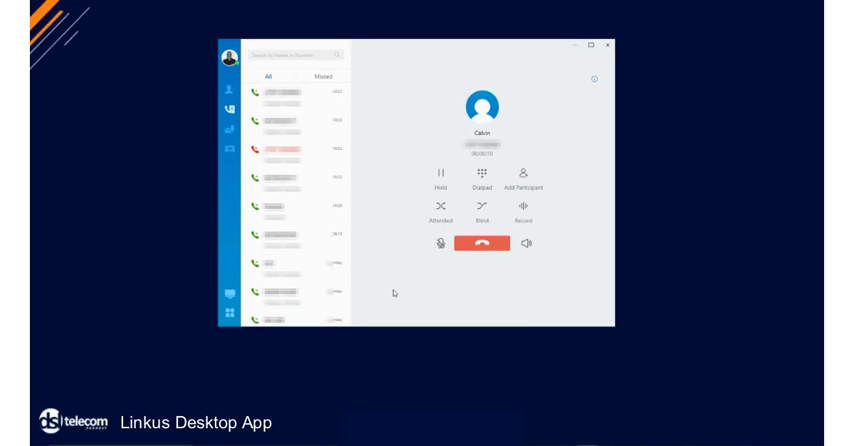
Step: Place the active call with Calvin on hold
{"action": "left_click", "coordinate": [440, 178]}
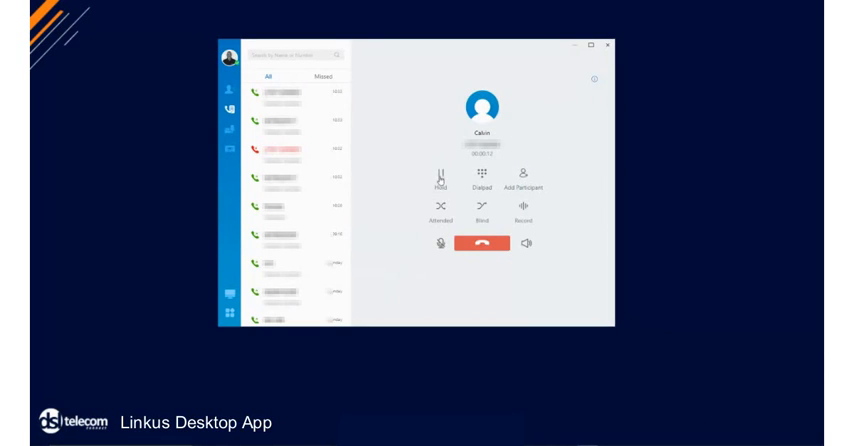
{"action": "left_click", "coordinate": [440, 180]}
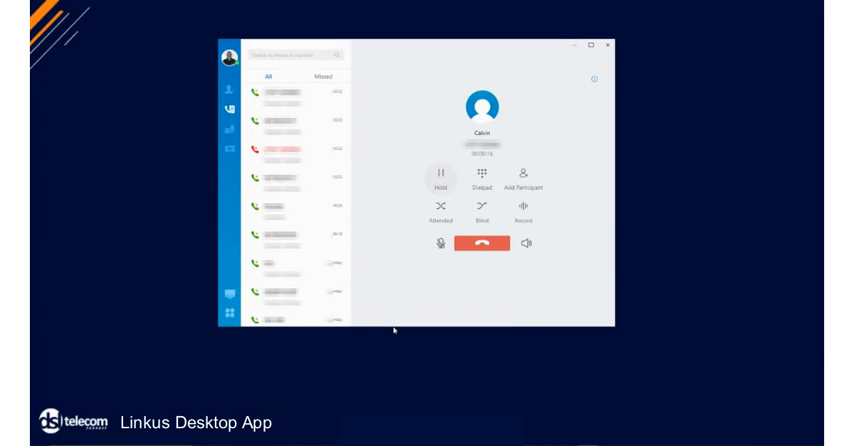